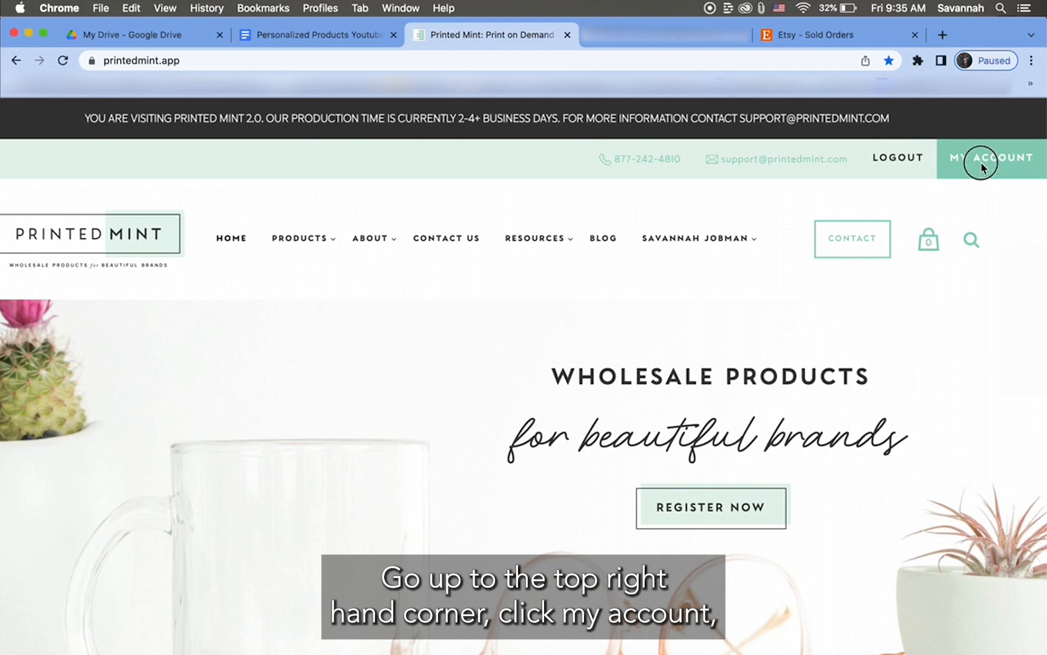
# Go through My Account and My Stores to the connected Etsy shop's Settings page.
pyautogui.click(982, 159)
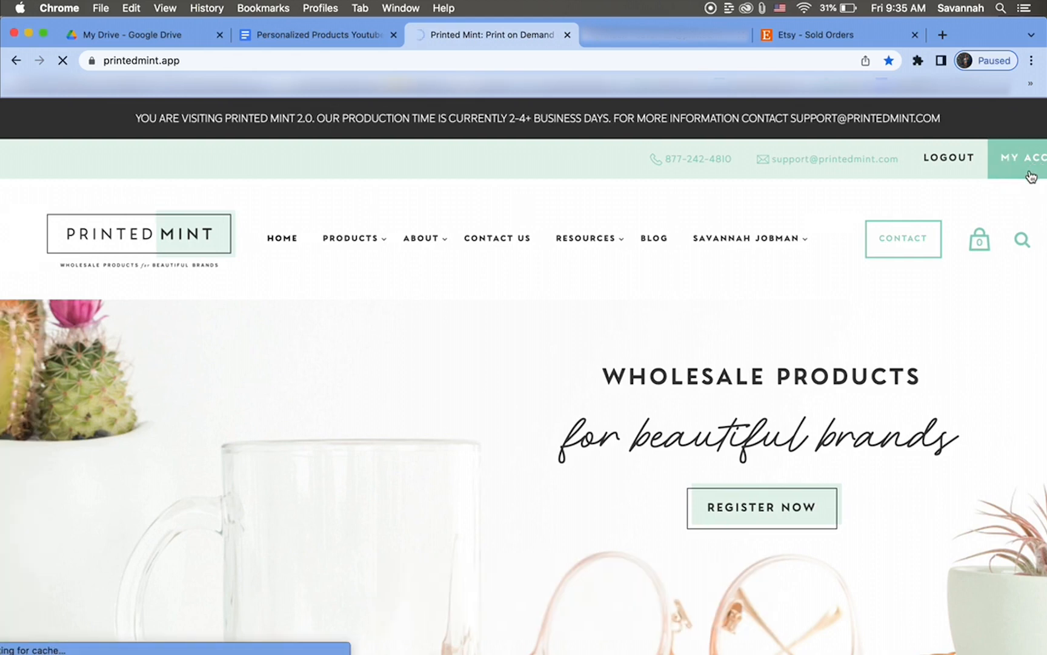
pyautogui.click(1020, 158)
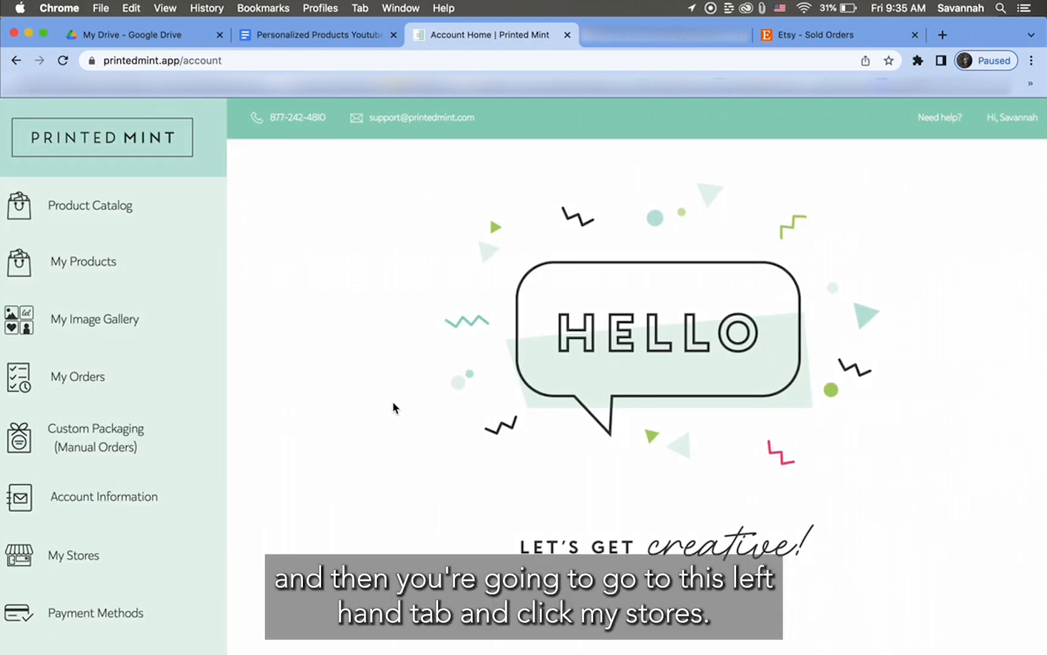
pyautogui.click(72, 555)
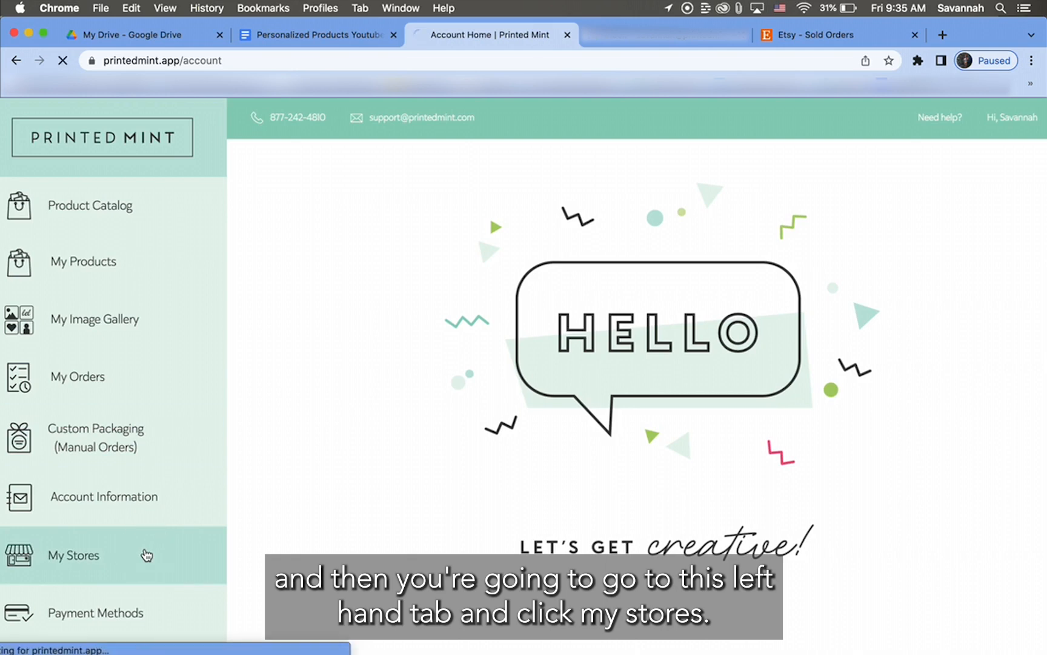
pyautogui.click(73, 555)
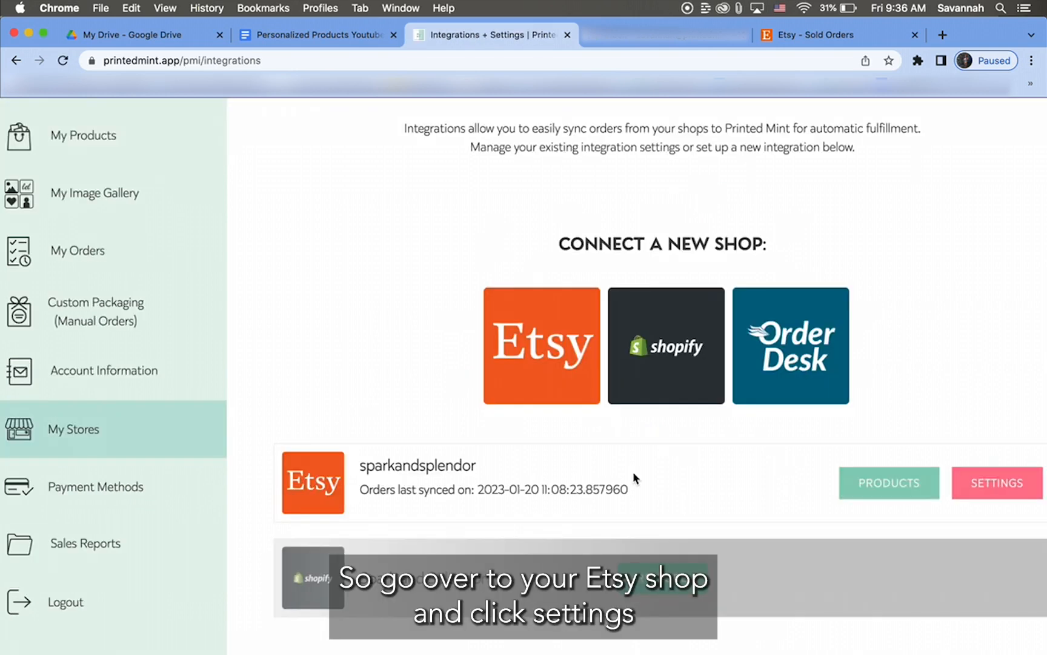
pyautogui.click(1000, 482)
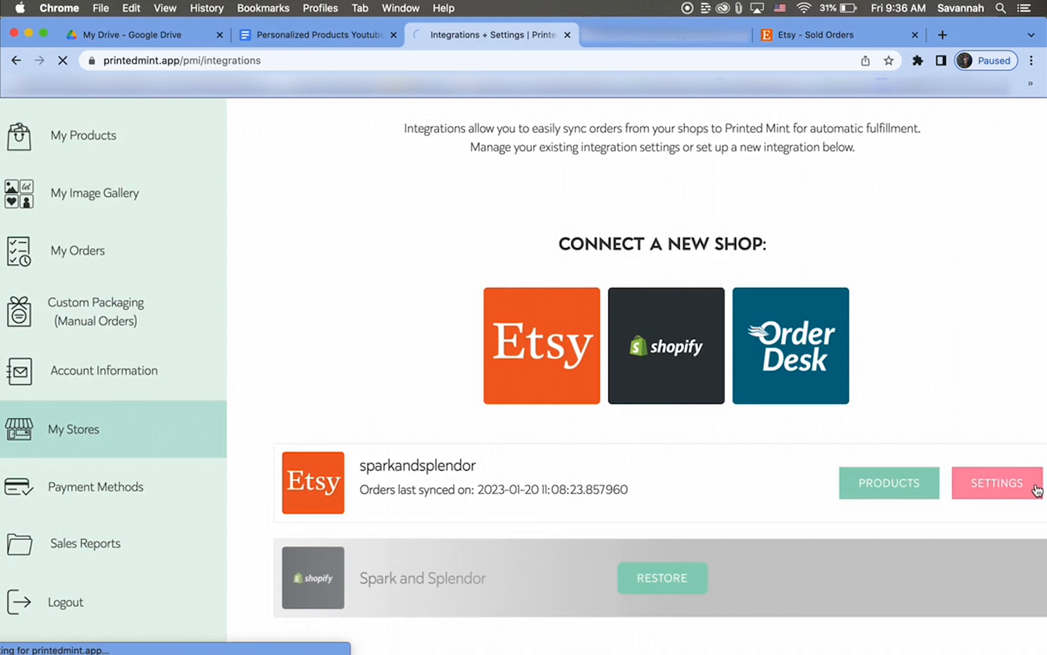
pyautogui.click(996, 482)
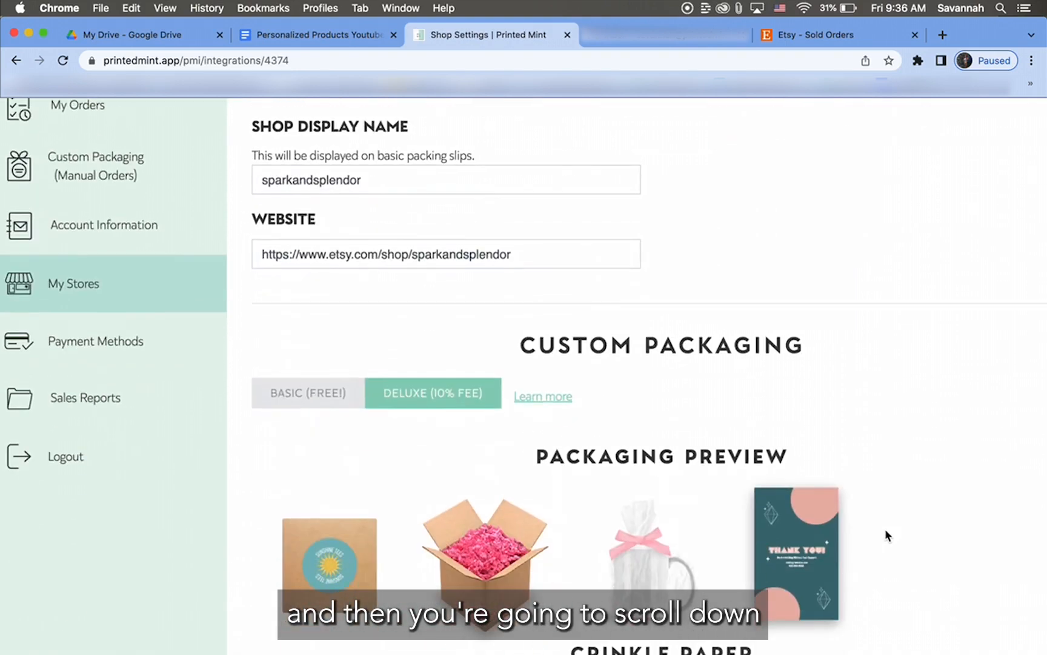
# Scroll down to the Approval and Billing Options showing manual approval of synced orders.
pyautogui.scroll(-3)
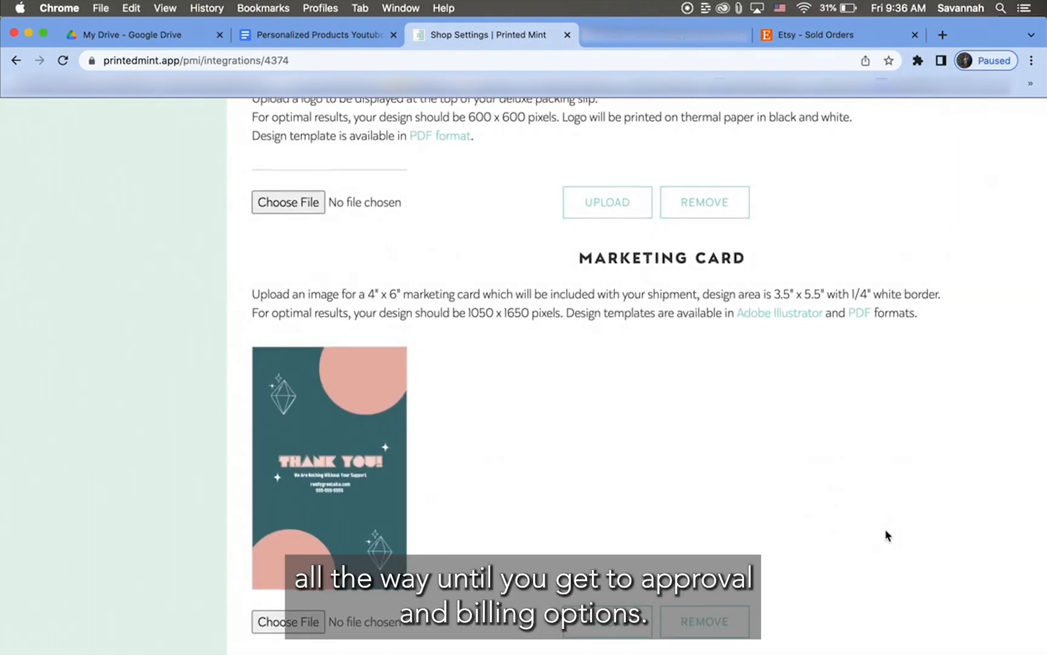
pyautogui.scroll(-3)
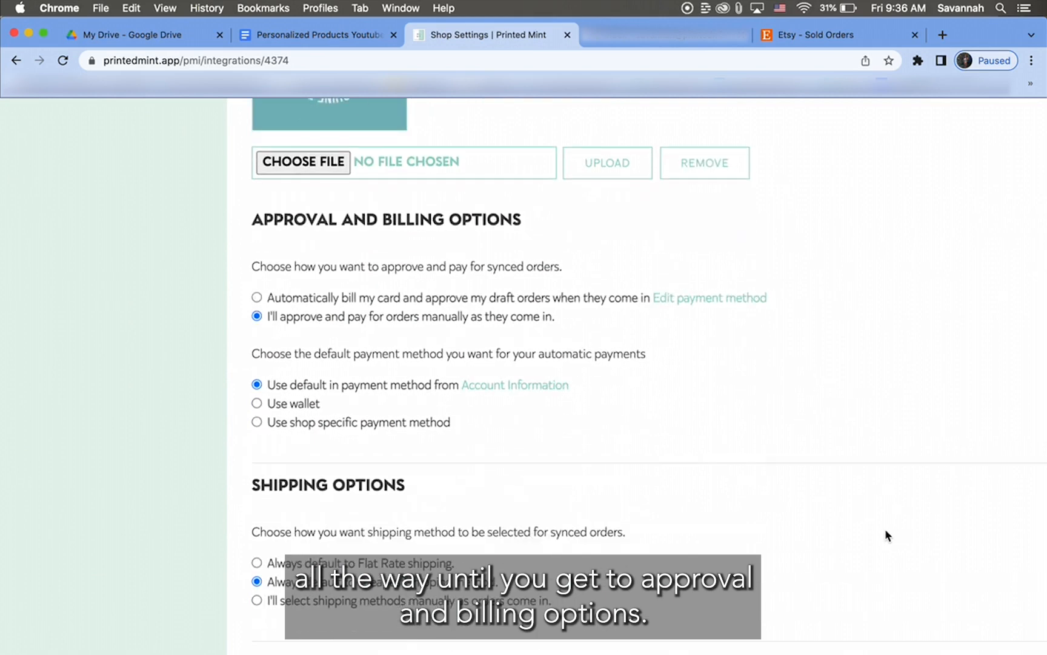
pyautogui.scroll(-3)
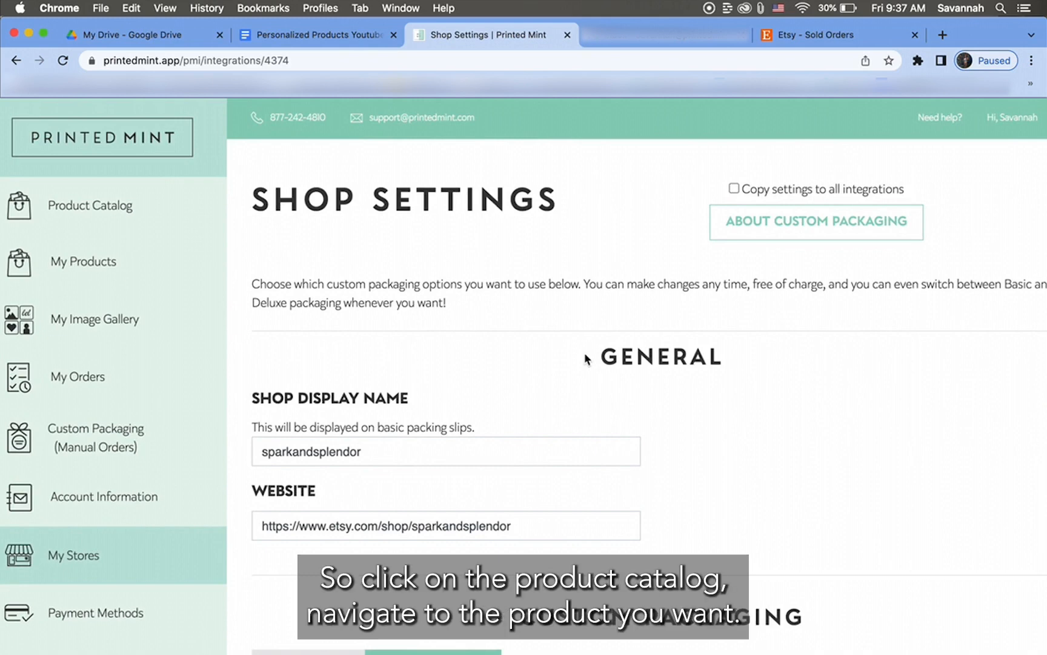
# From the Product Catalog's Accessories category, start designing the Luggage Tag w/Buckle.
pyautogui.click(90, 206)
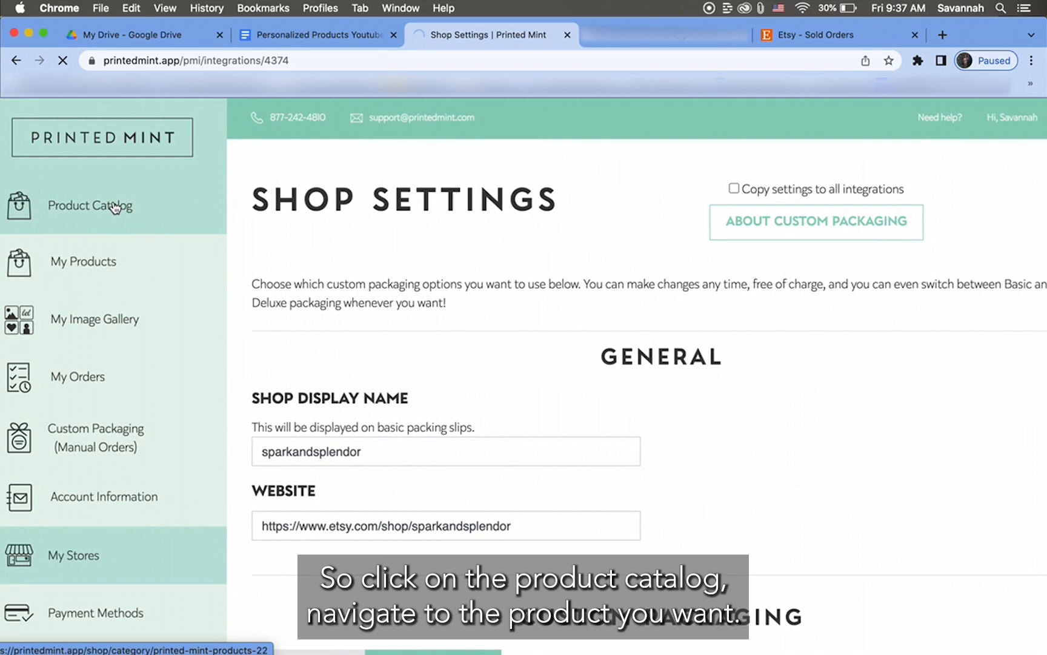
pyautogui.click(90, 205)
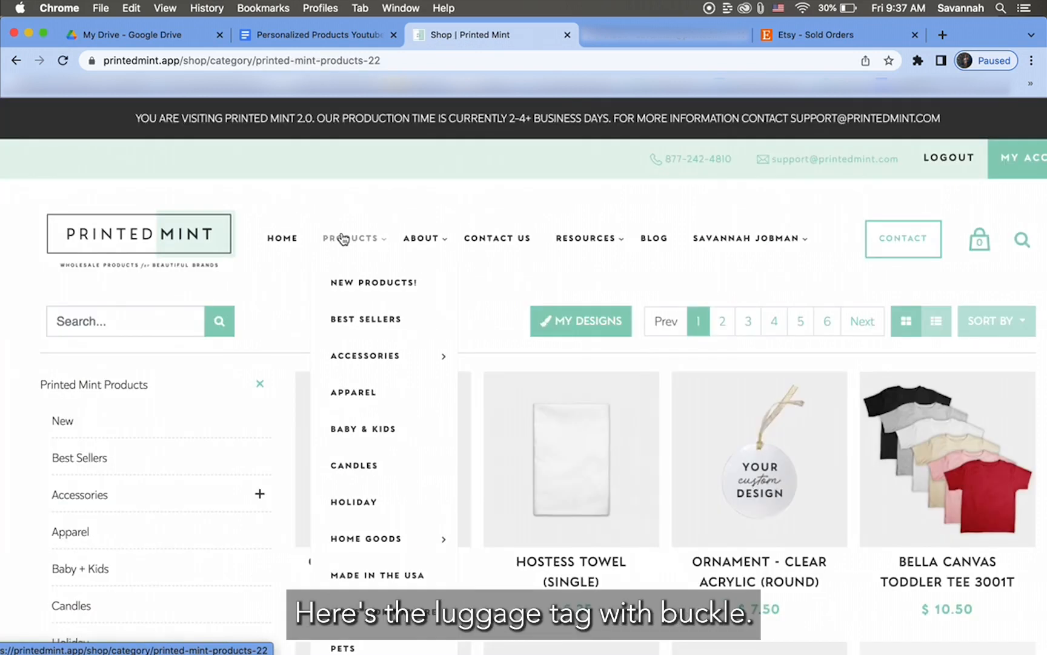
pyautogui.click(365, 357)
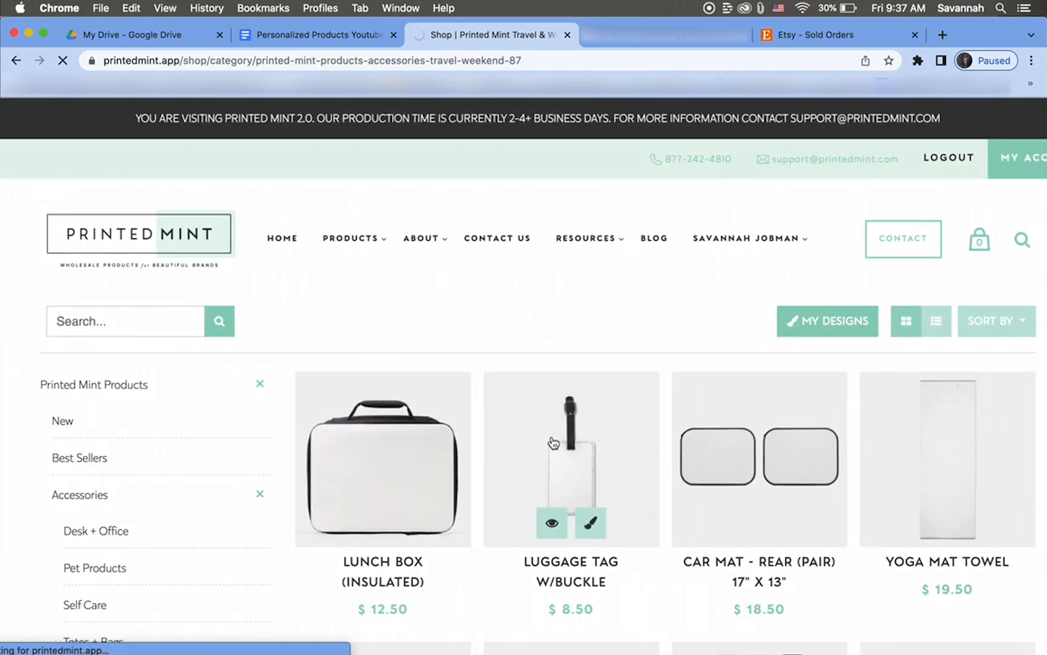
pyautogui.click(553, 443)
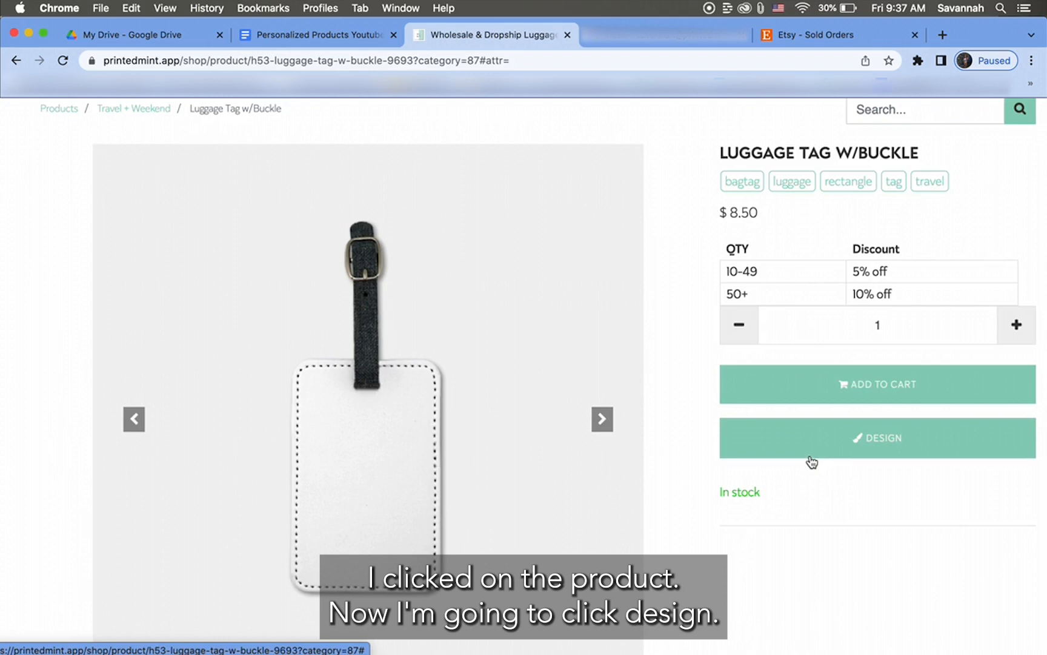
pyautogui.click(878, 437)
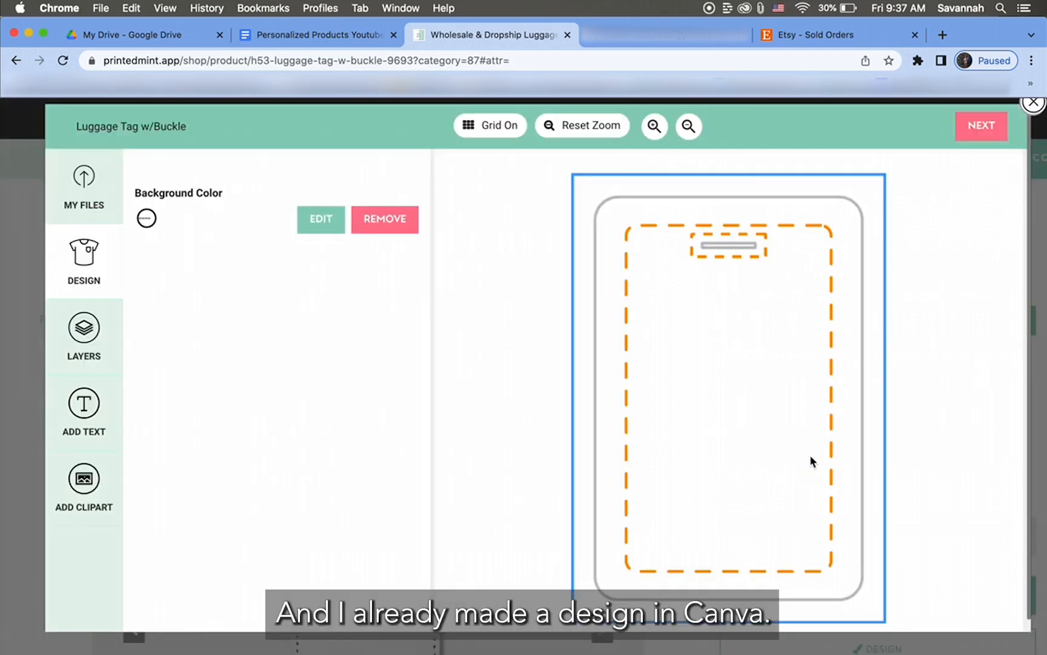
pyautogui.moveTo(335, 383)
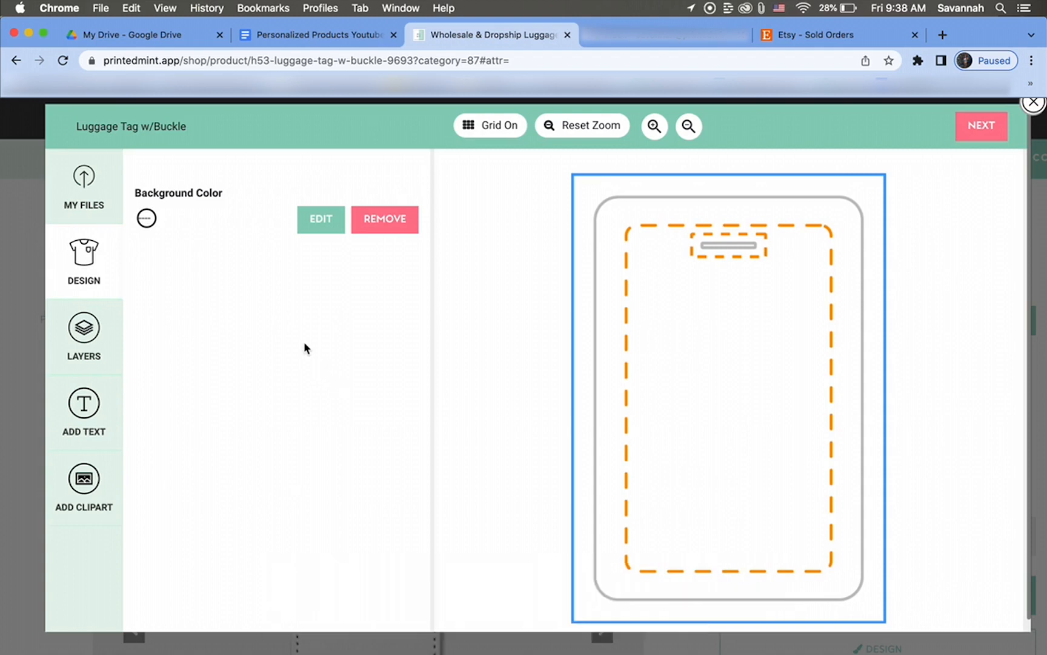
# Add the design.png artwork, a 'Jack Pratt' name line at the top and the 123 Main St address text.
pyautogui.click(83, 186)
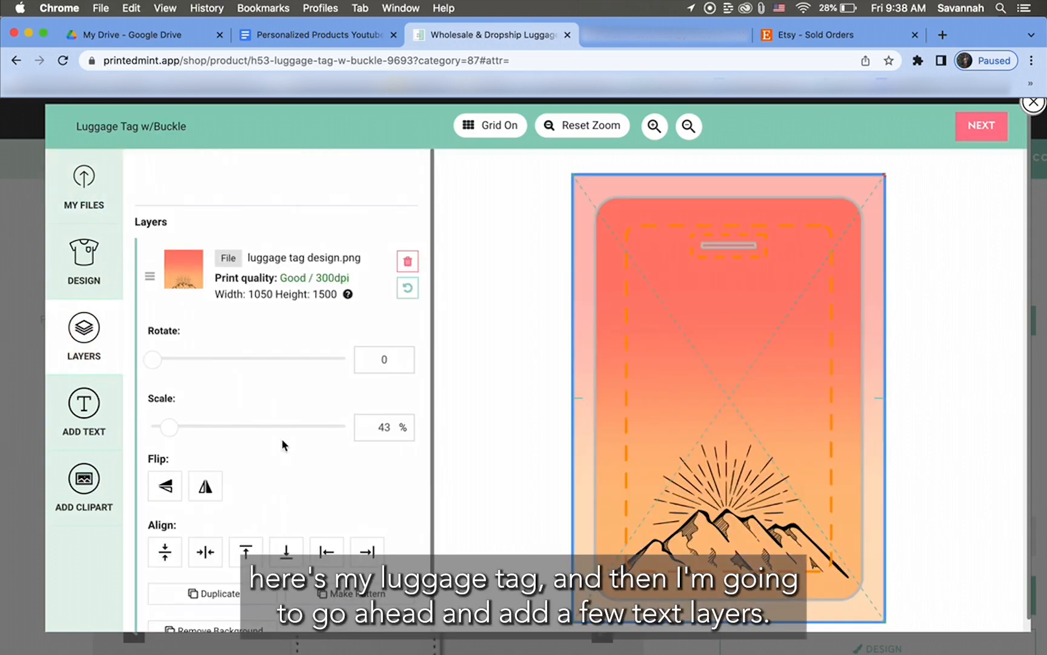
pyautogui.moveTo(173, 440)
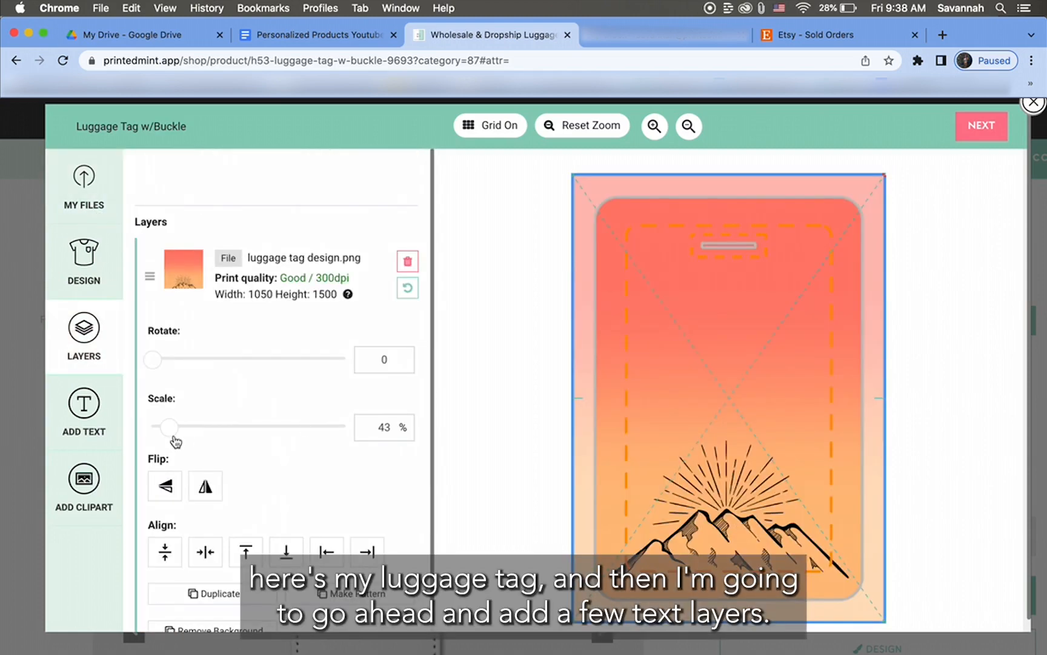
pyautogui.click(84, 402)
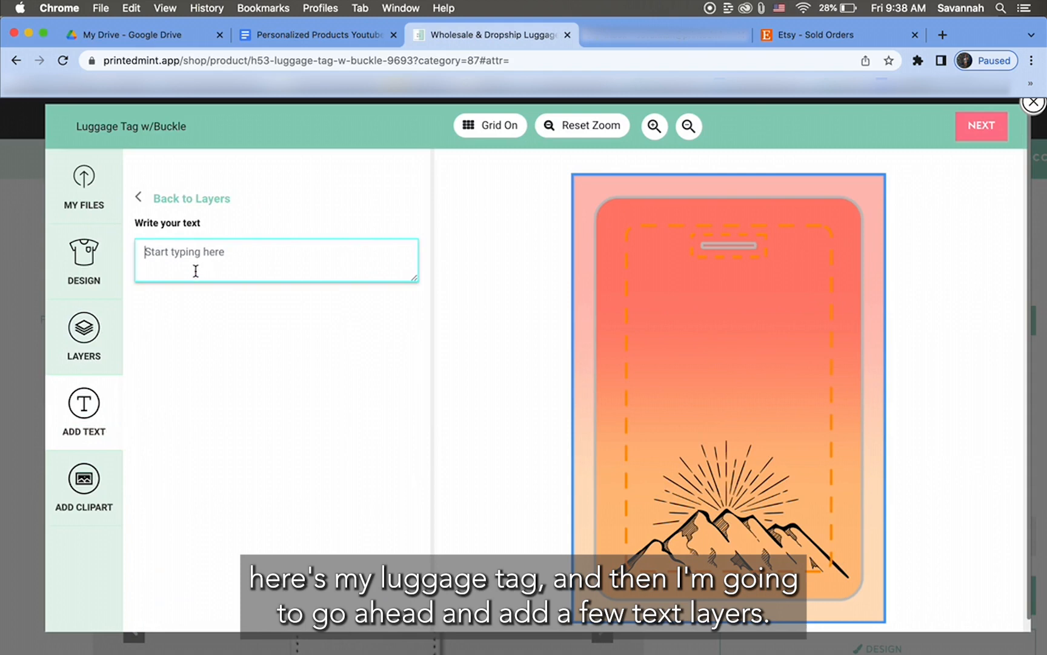
pyautogui.write('Jack Pratt')
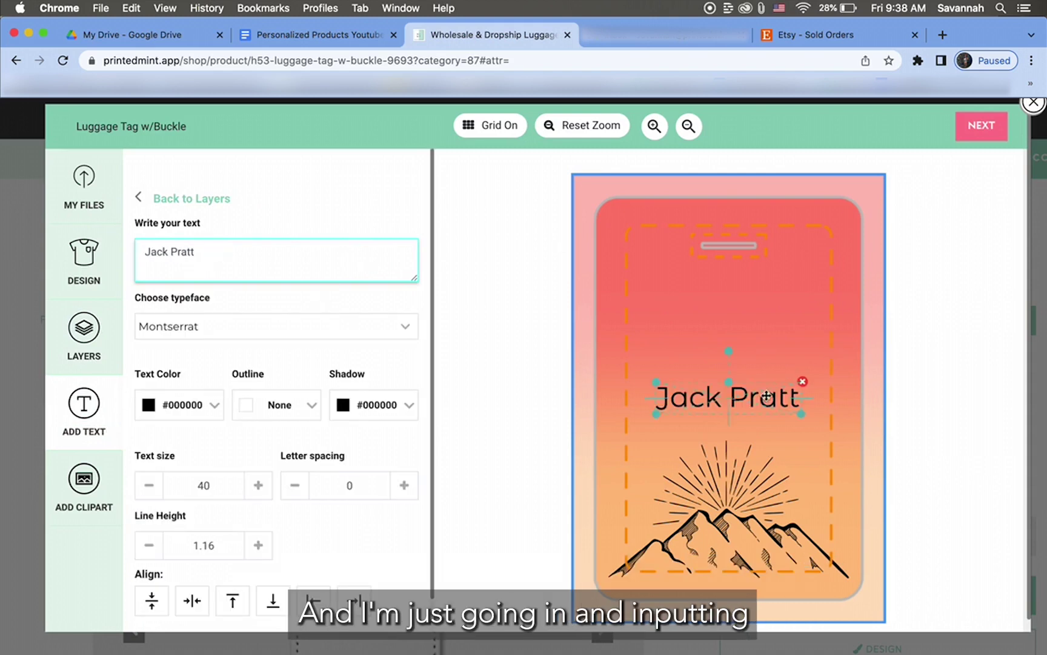
pyautogui.moveTo(728, 398); pyautogui.dragTo(728, 291)
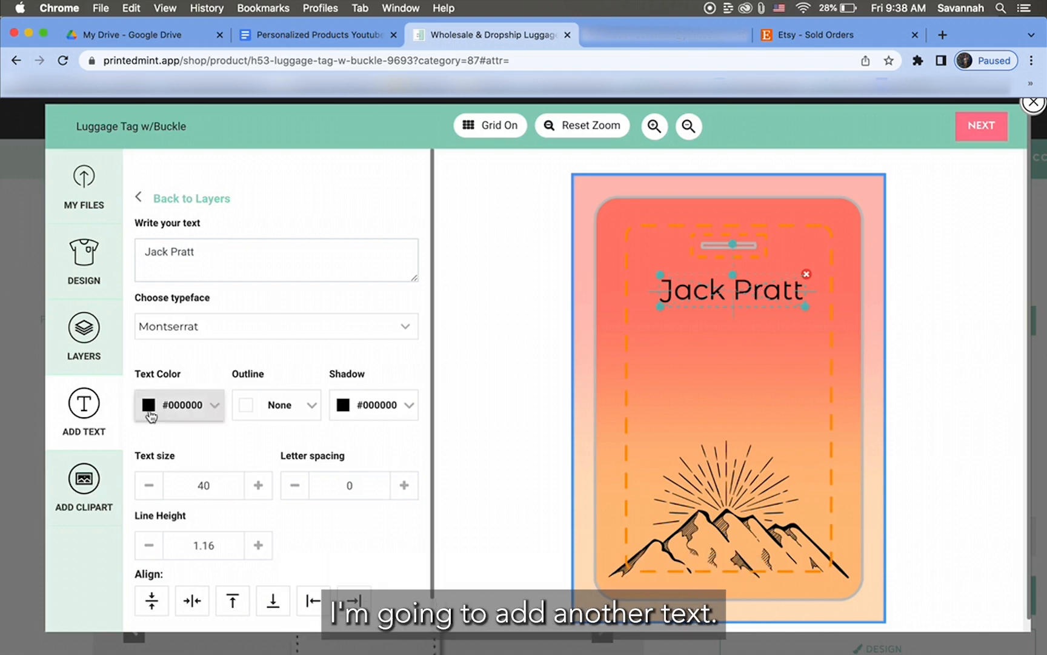
pyautogui.write('123 Main St')
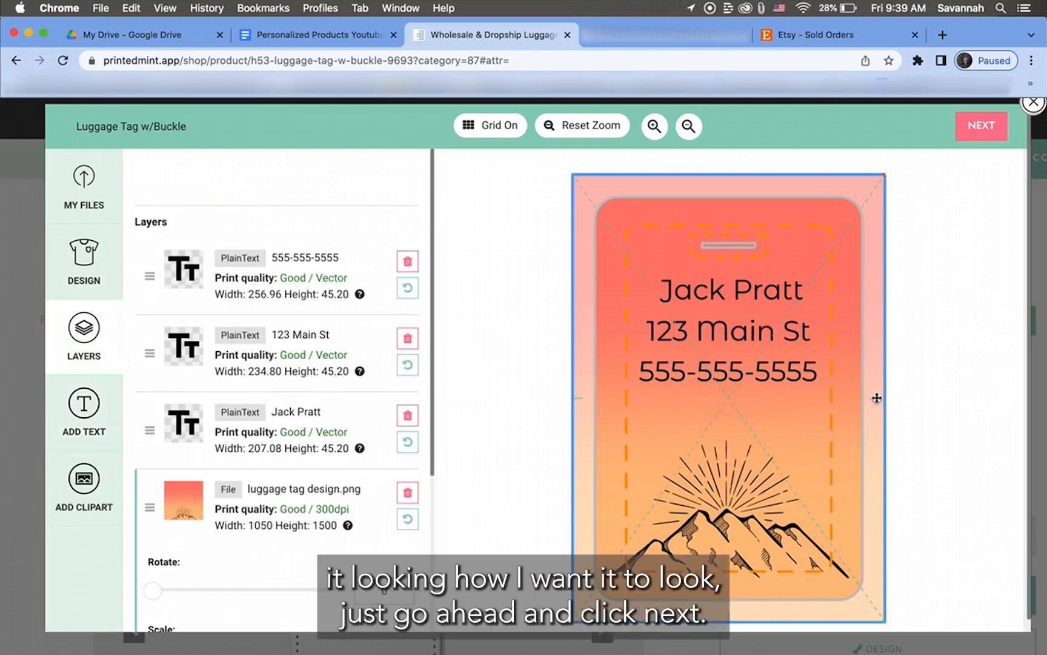
# Preview the mockup, save the design and submit the luggage tag to the Etsy shop.
pyautogui.click(982, 126)
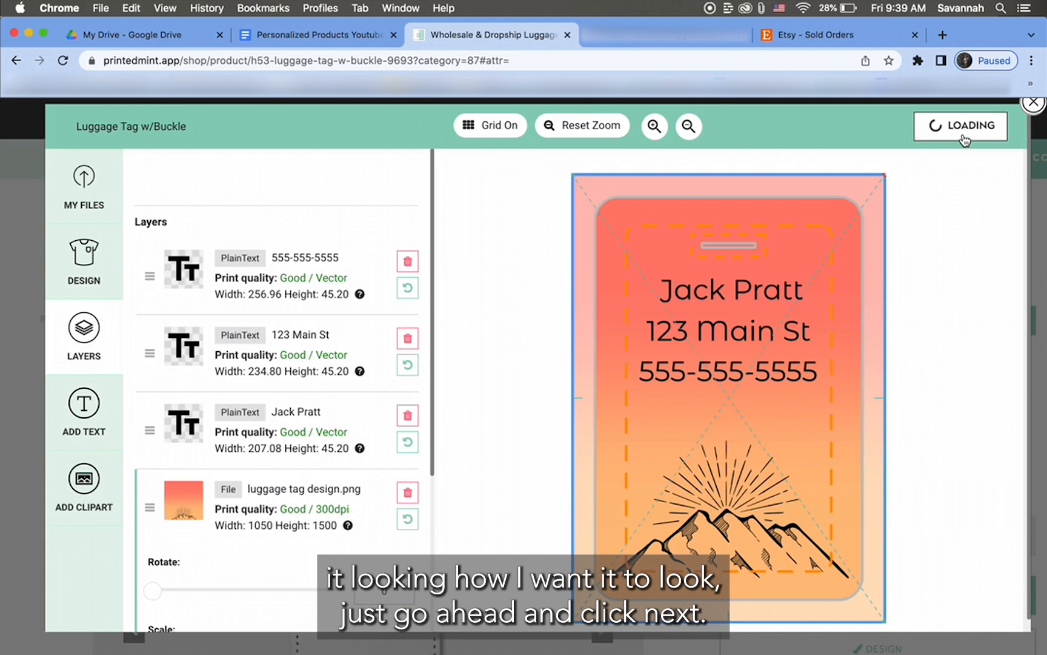
pyautogui.click(961, 126)
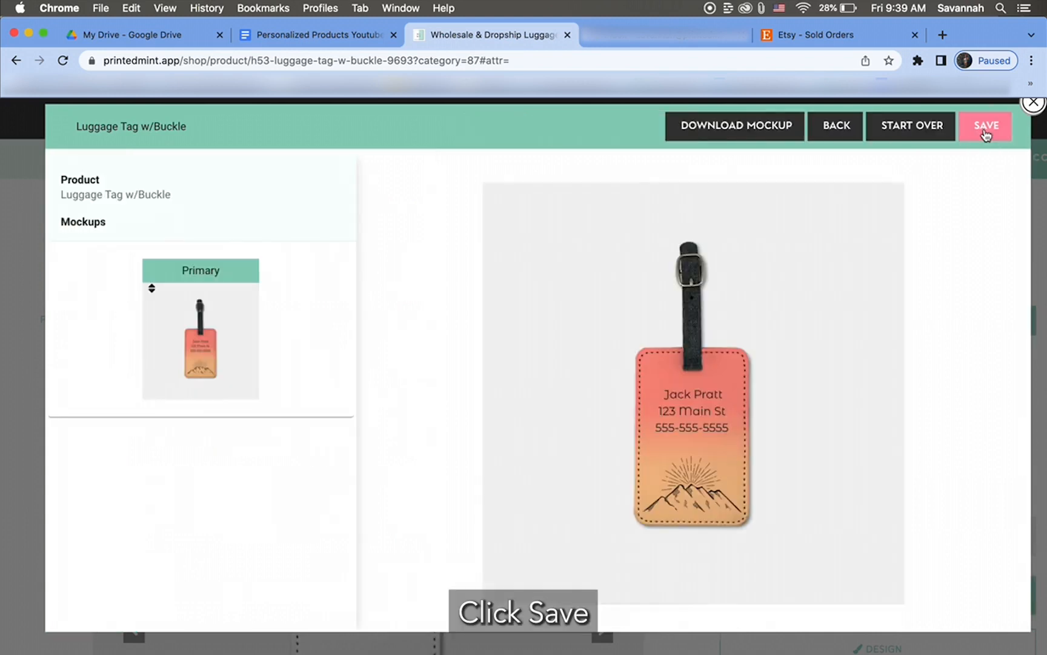
pyautogui.click(986, 126)
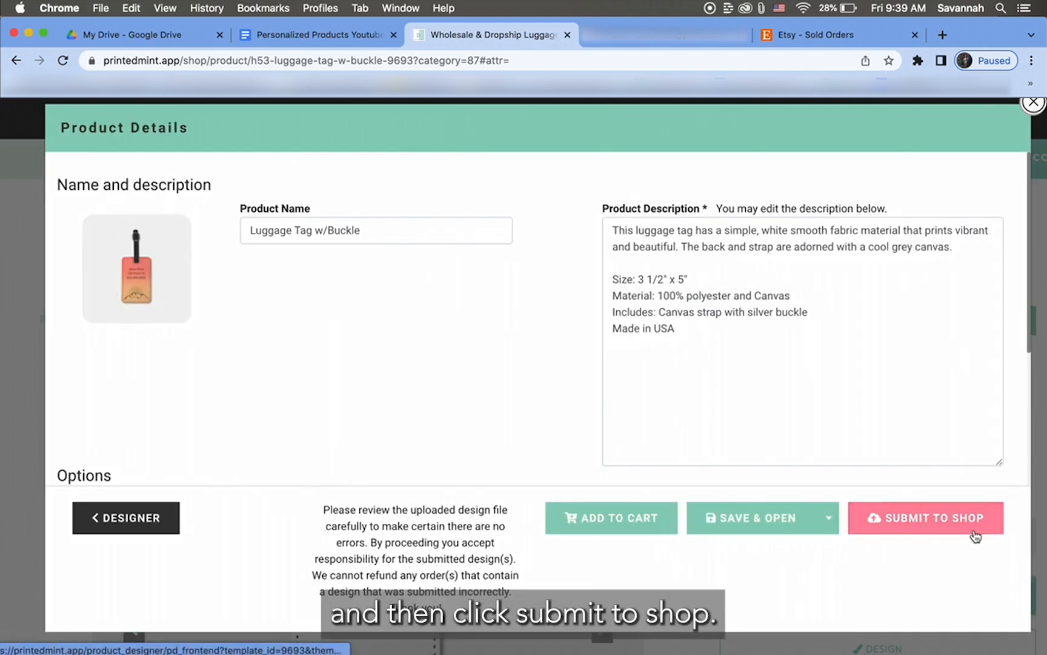
pyautogui.click(928, 518)
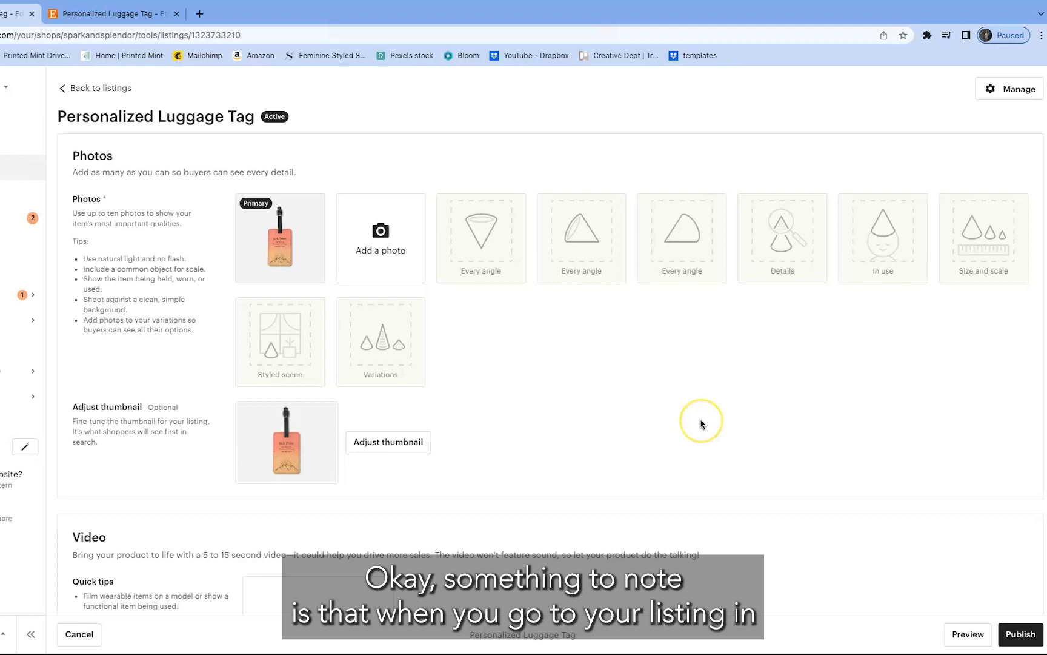
# Scroll the Etsy listing editor down to confirm Personalization is On.
pyautogui.scroll(-3)
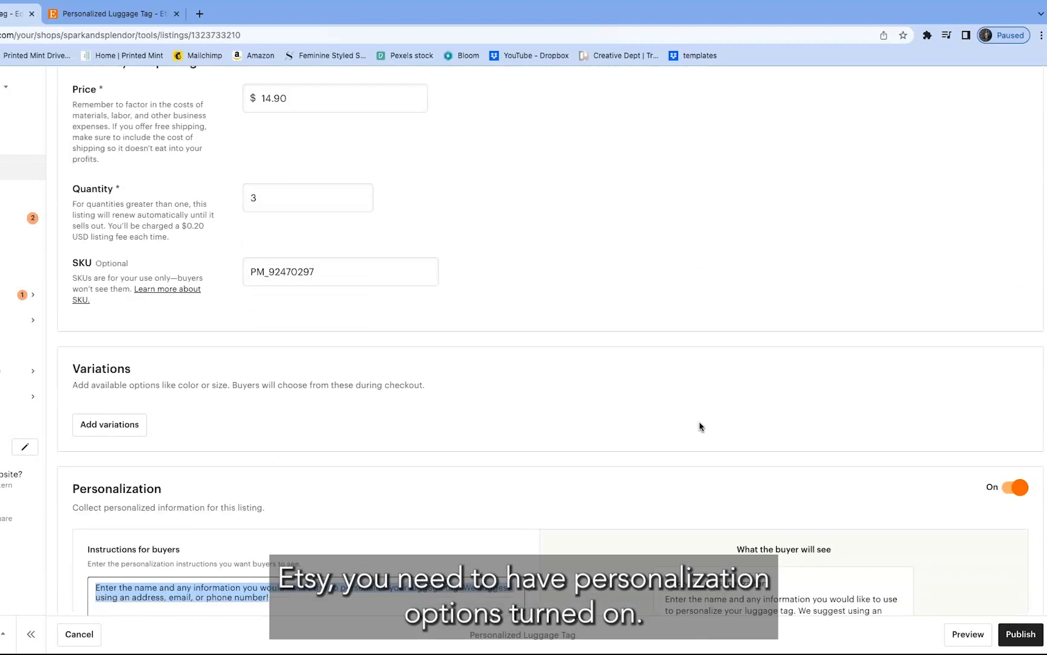
pyautogui.scroll(-3)
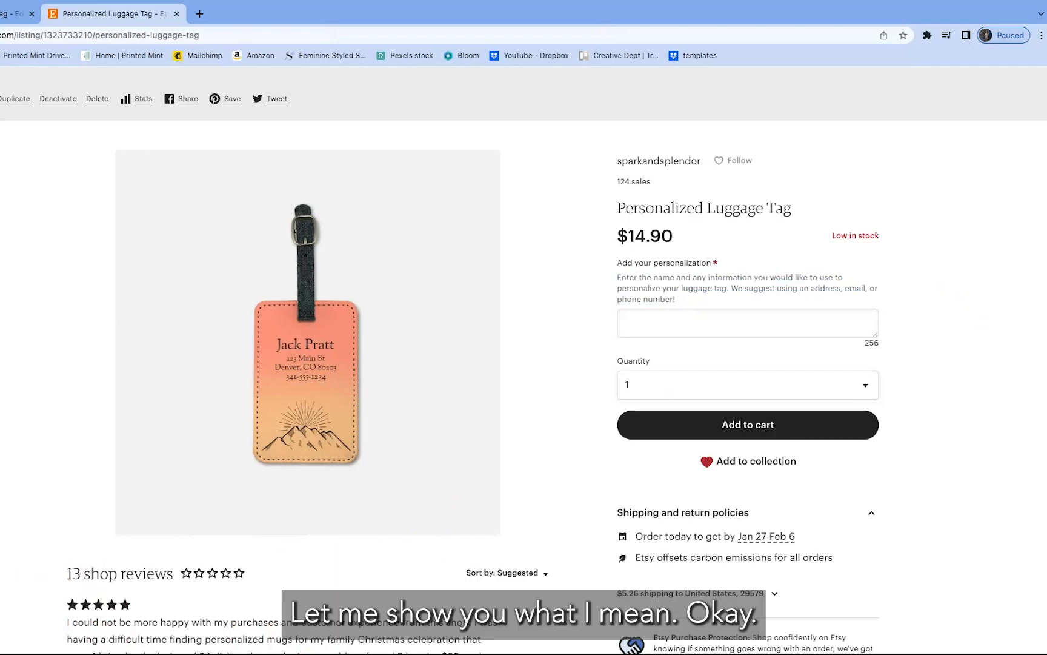
# Back in Printed Mint, edit the single draft order and scroll to its Items section.
pyautogui.click(494, 35)
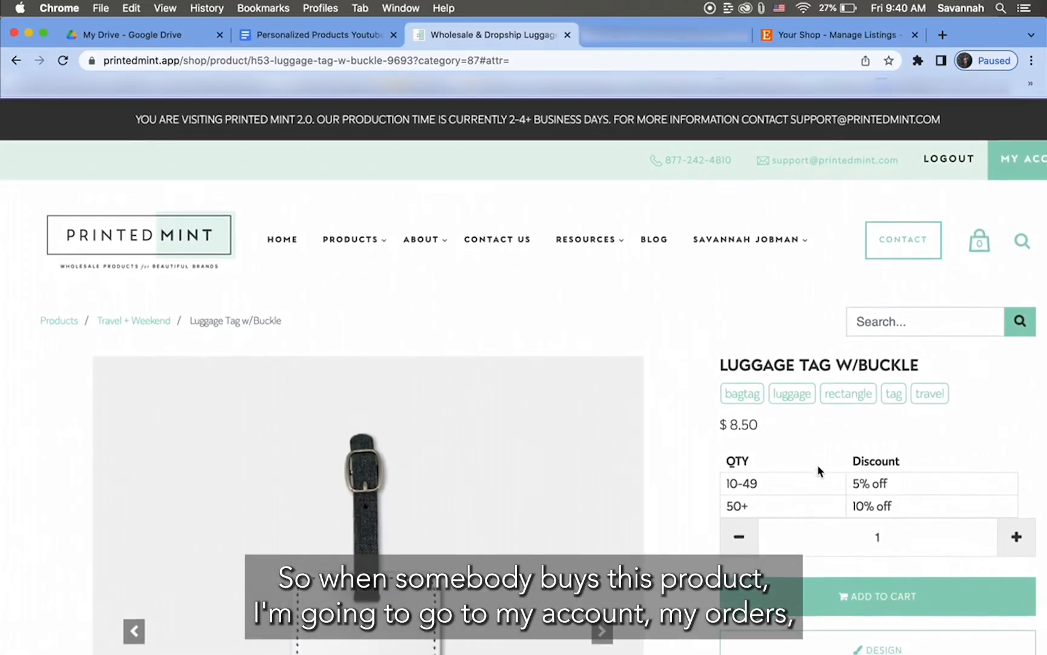
pyautogui.moveTo(1019, 172)
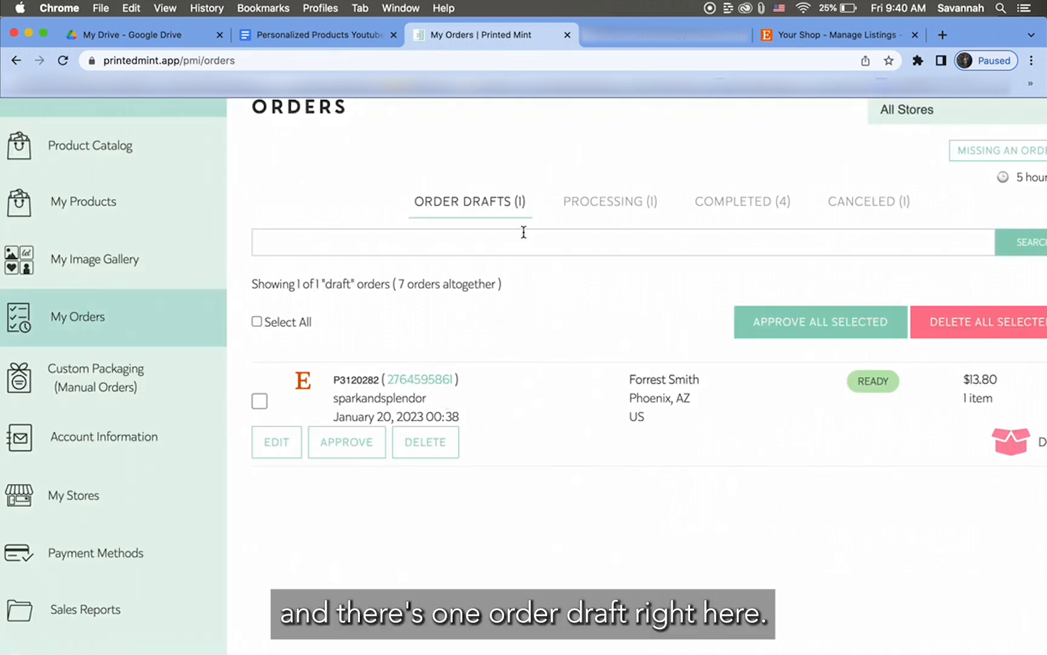
pyautogui.scroll(-3)
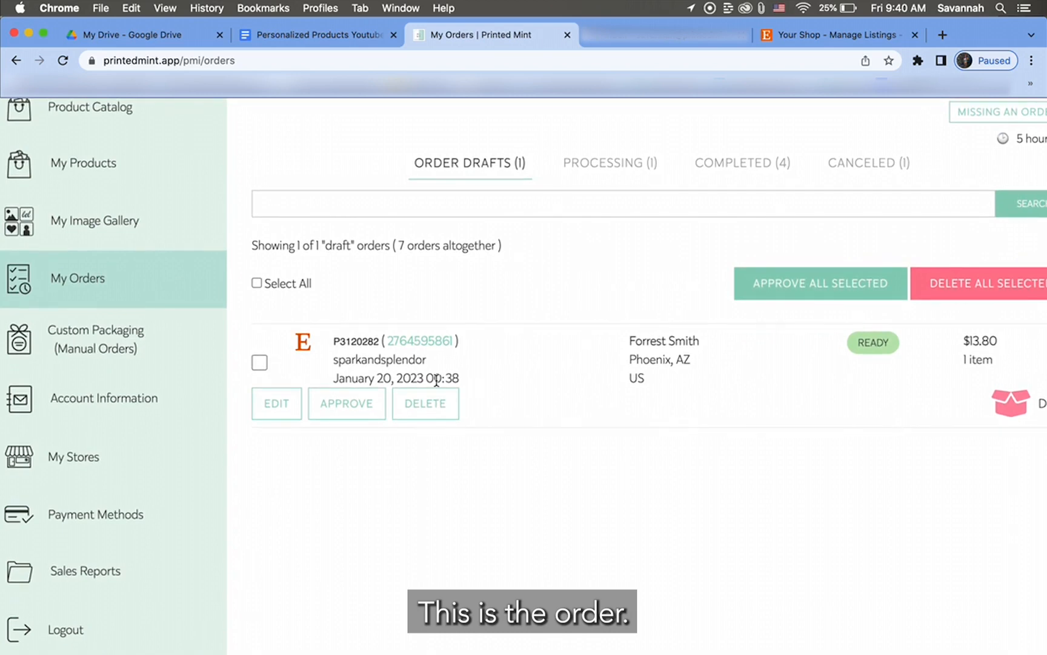
pyautogui.moveTo(426, 496)
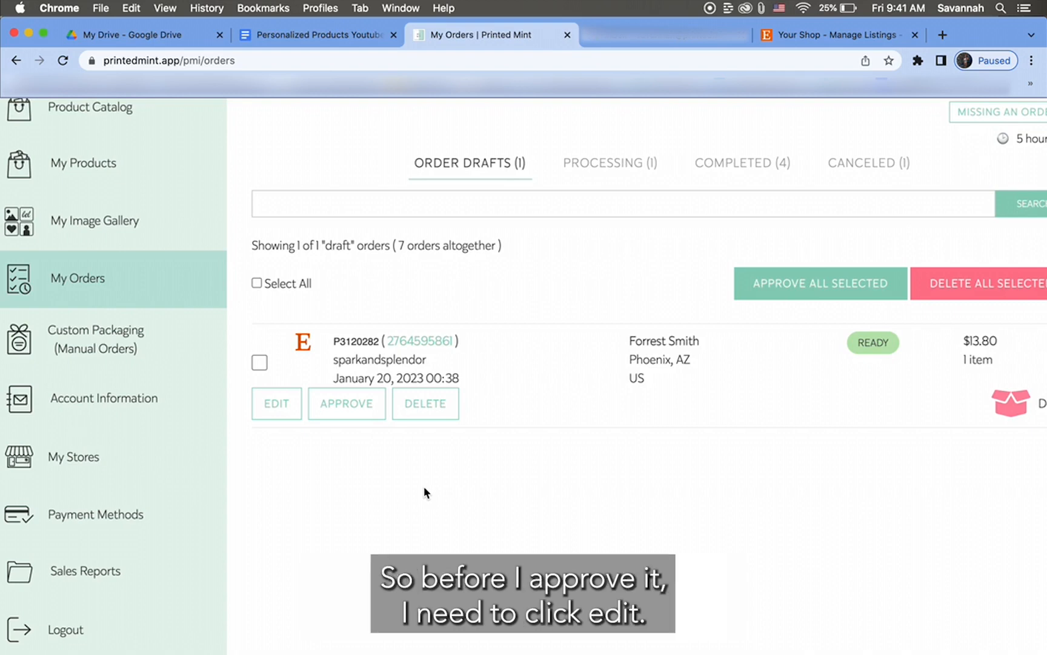
pyautogui.moveTo(288, 441)
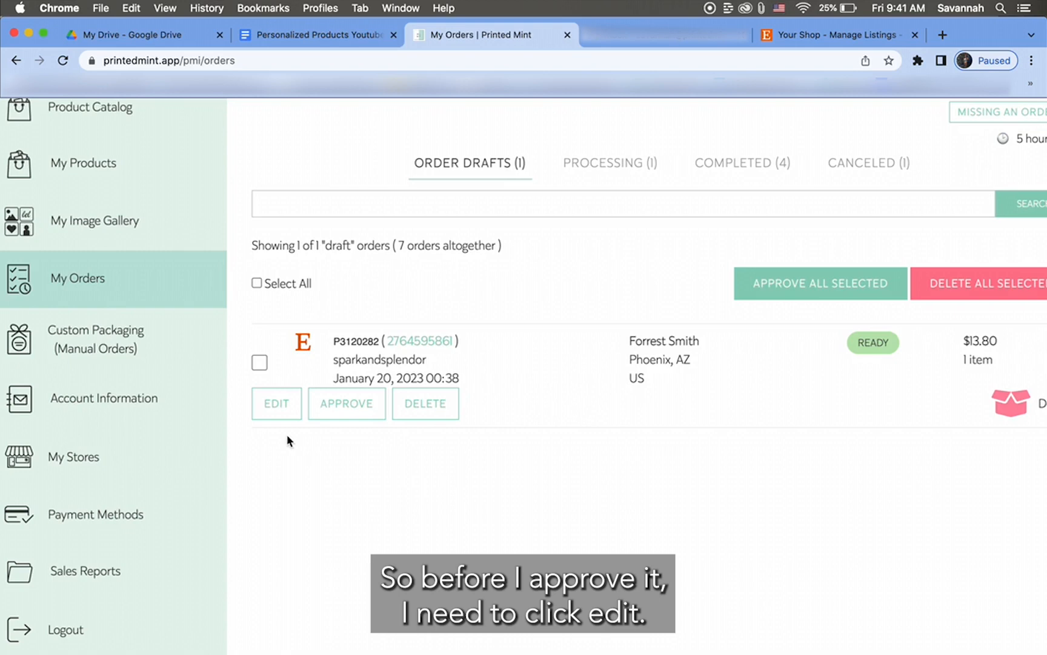
pyautogui.click(276, 404)
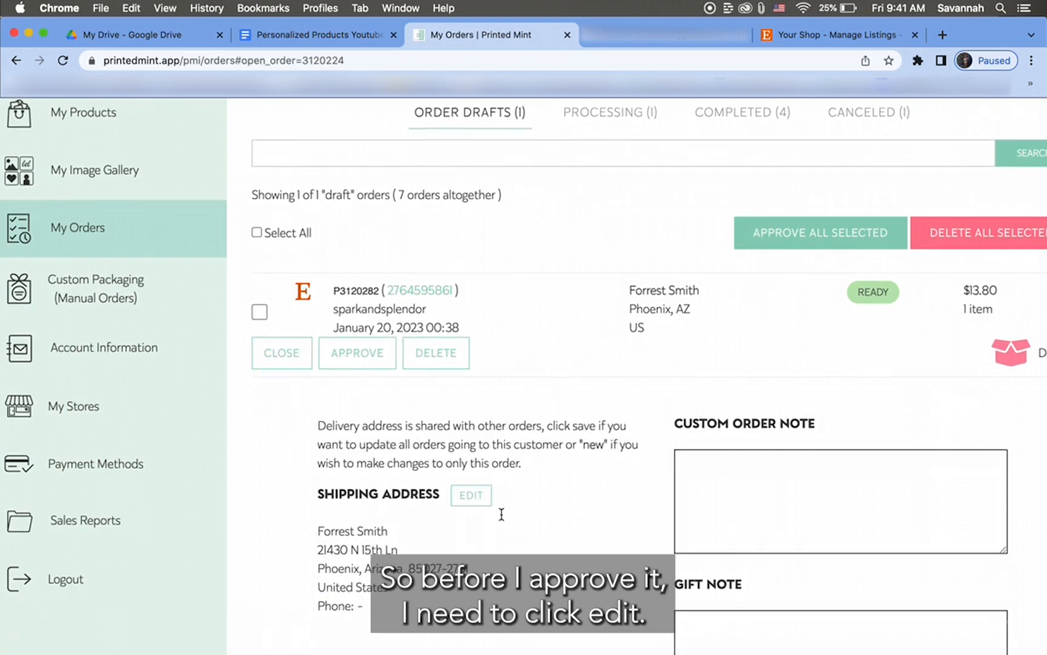
pyautogui.scroll(-3)
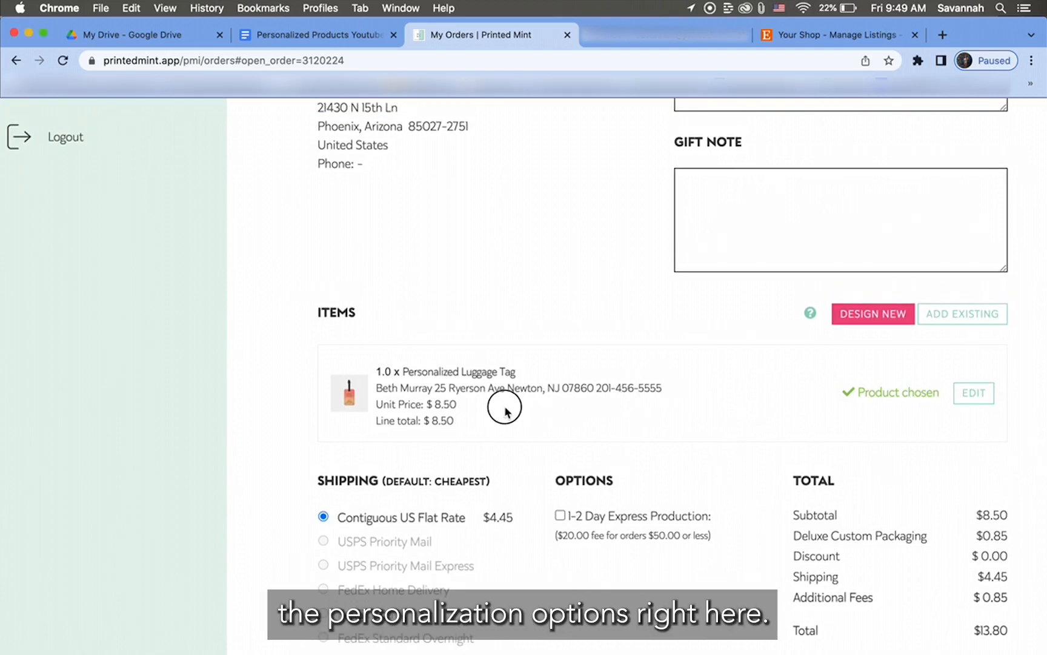
pyautogui.moveTo(665, 393)
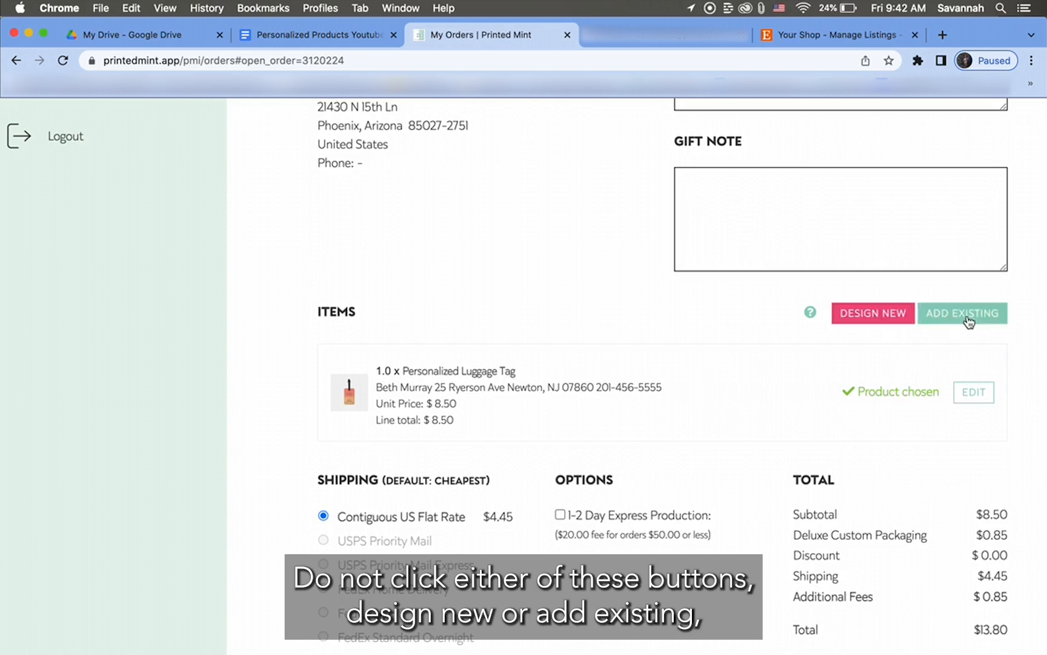
pyautogui.moveTo(980, 351)
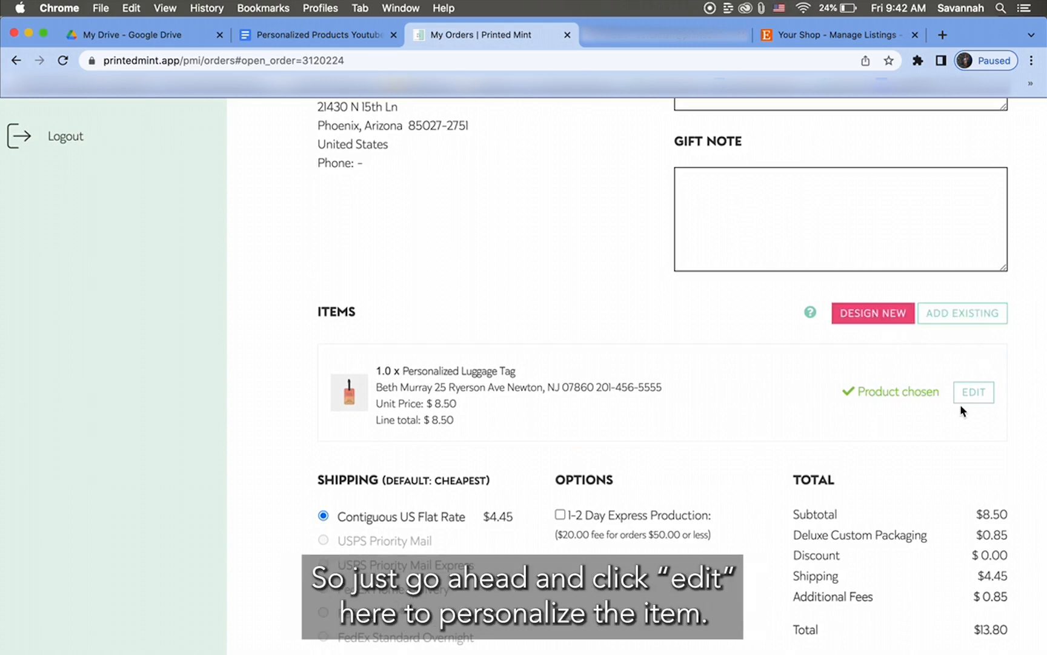
# Edit the order's luggage tag item and start personalizing its design.
pyautogui.click(973, 391)
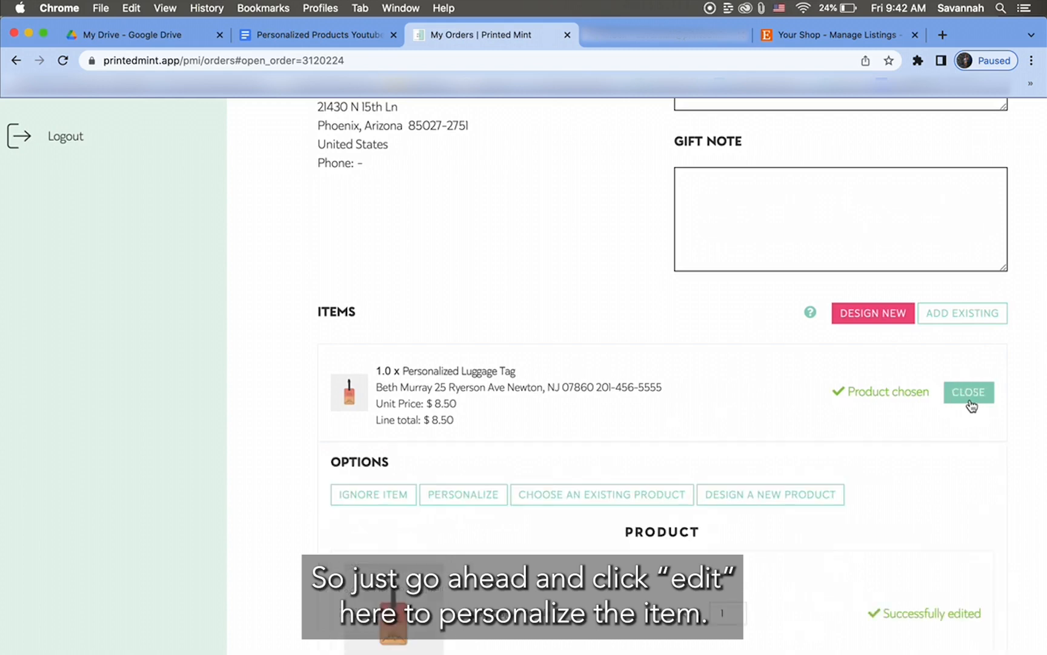
pyautogui.moveTo(931, 501)
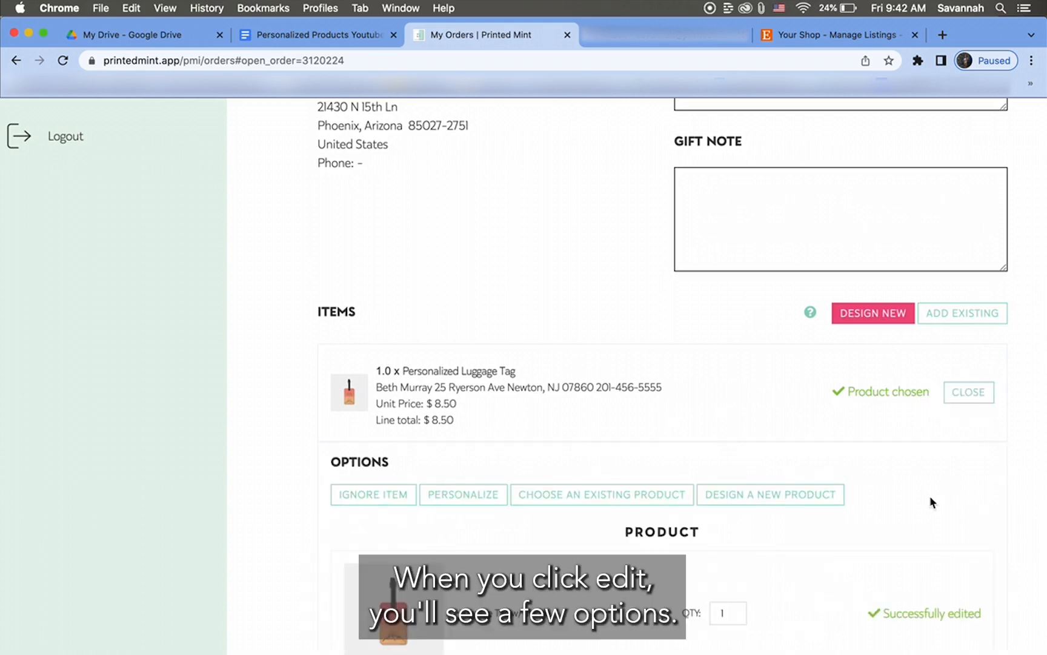
pyautogui.scroll(-3)
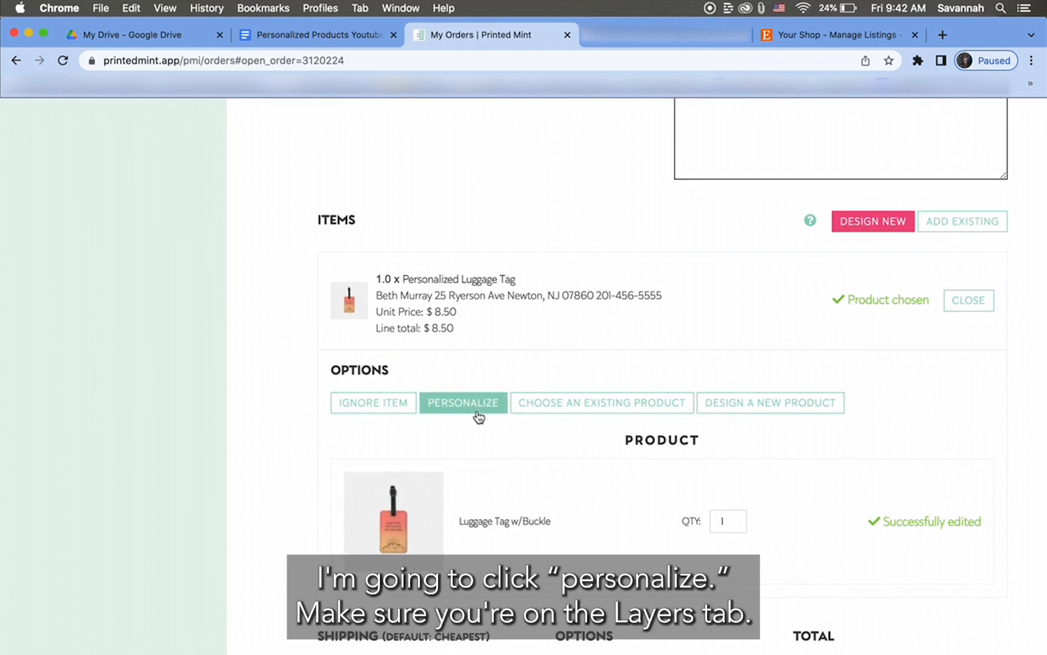
pyautogui.click(463, 403)
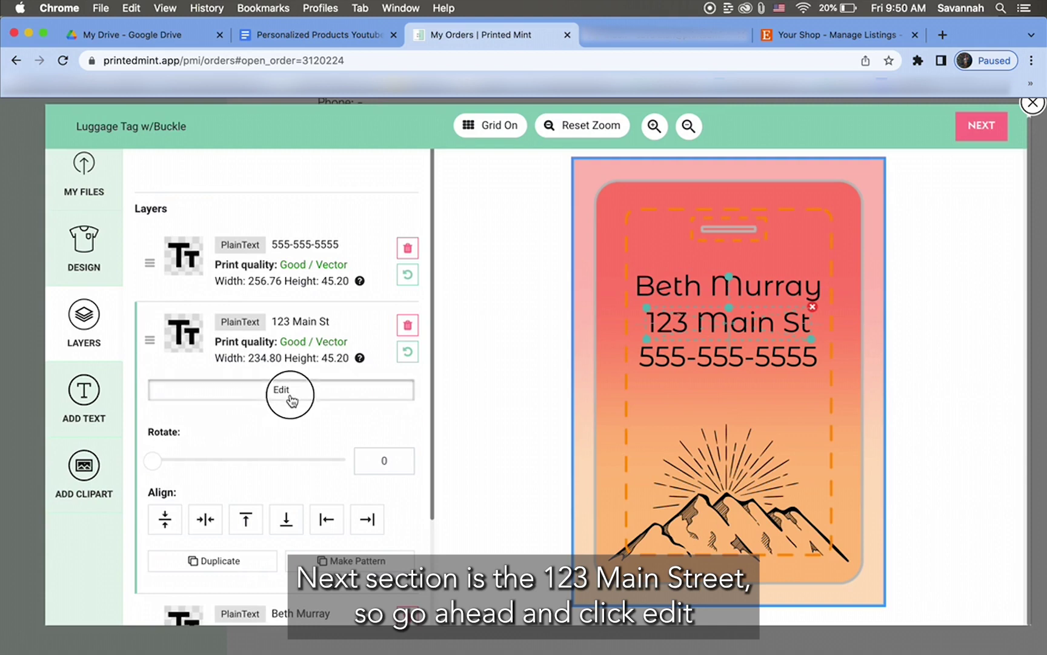
# Update the street address text layer, move the phone number lower and proceed to the mockup.
pyautogui.click(281, 391)
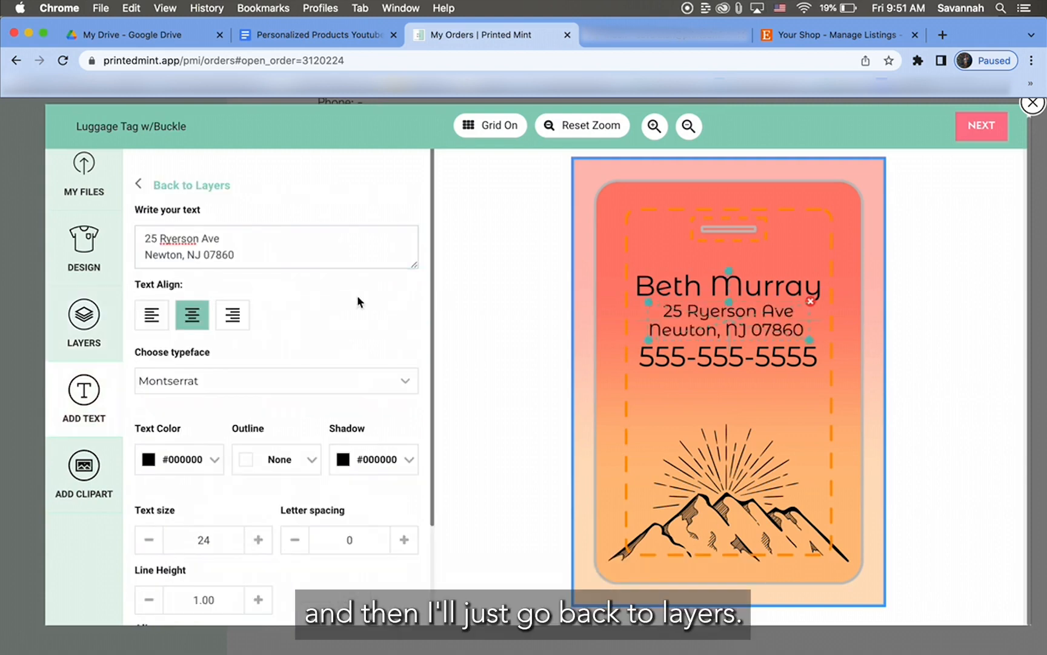
pyautogui.click(192, 186)
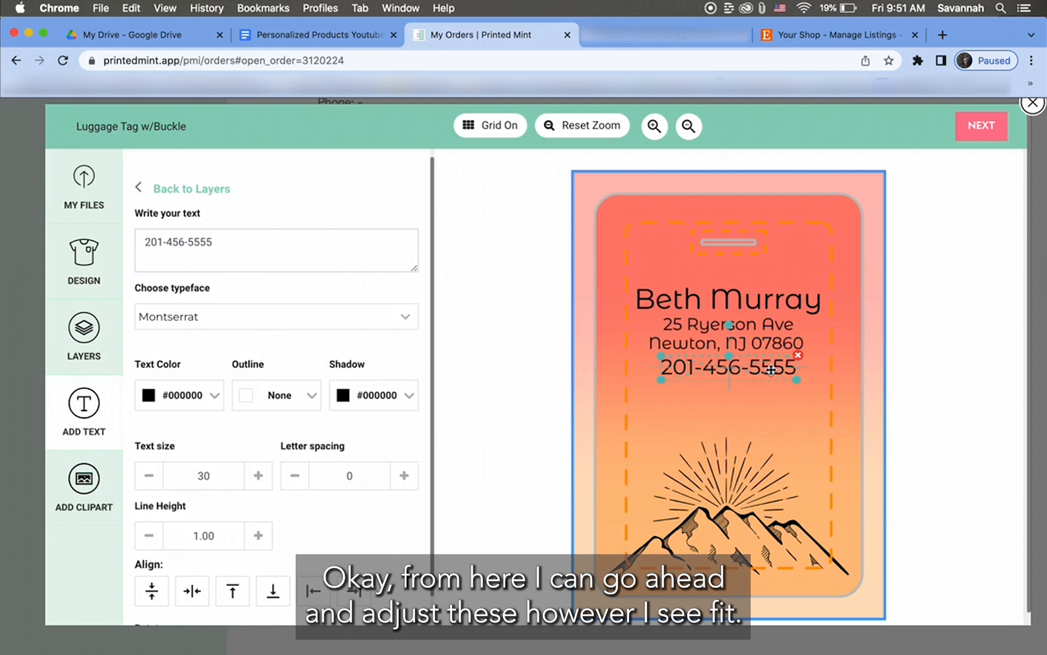
pyautogui.moveTo(754, 369); pyautogui.dragTo(771, 393)
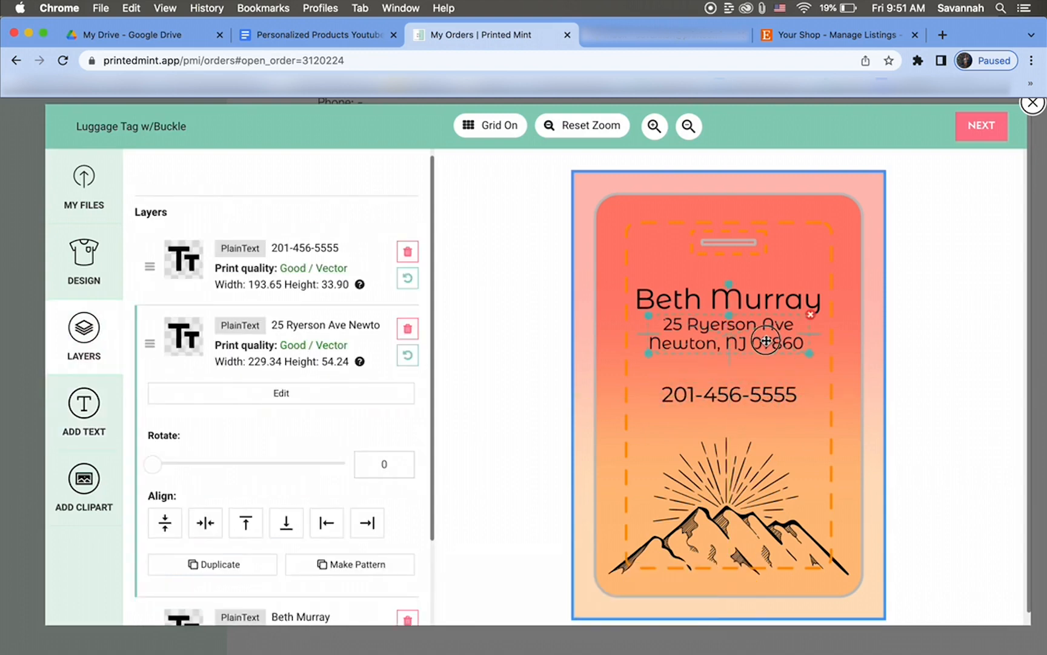
pyautogui.click(982, 126)
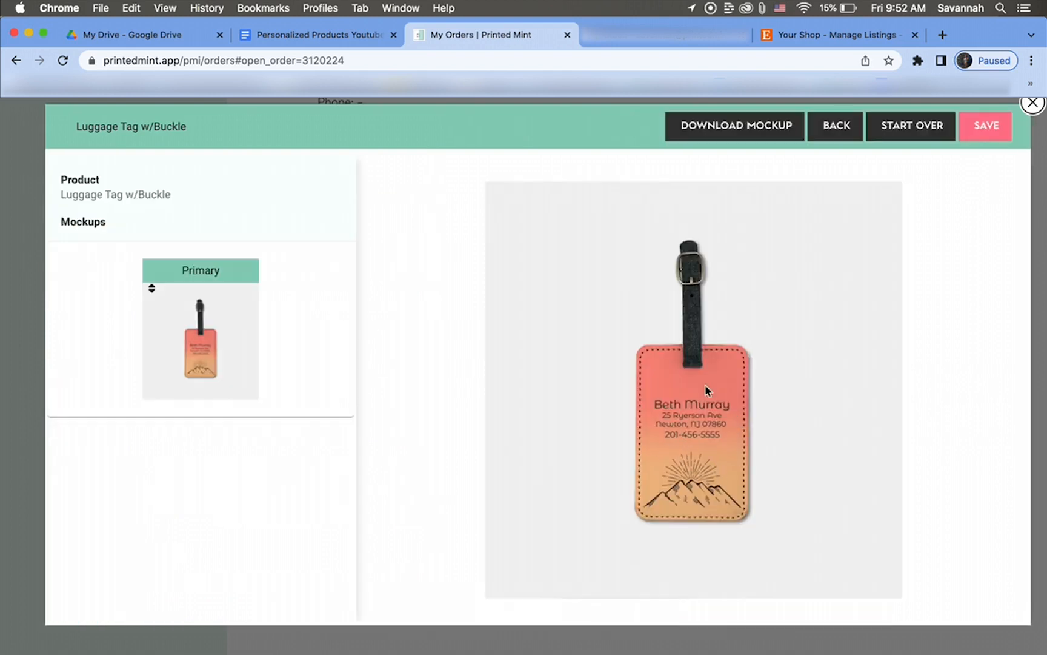
# Save the personalized design and Save & Exit back to the draft order details.
pyautogui.click(984, 126)
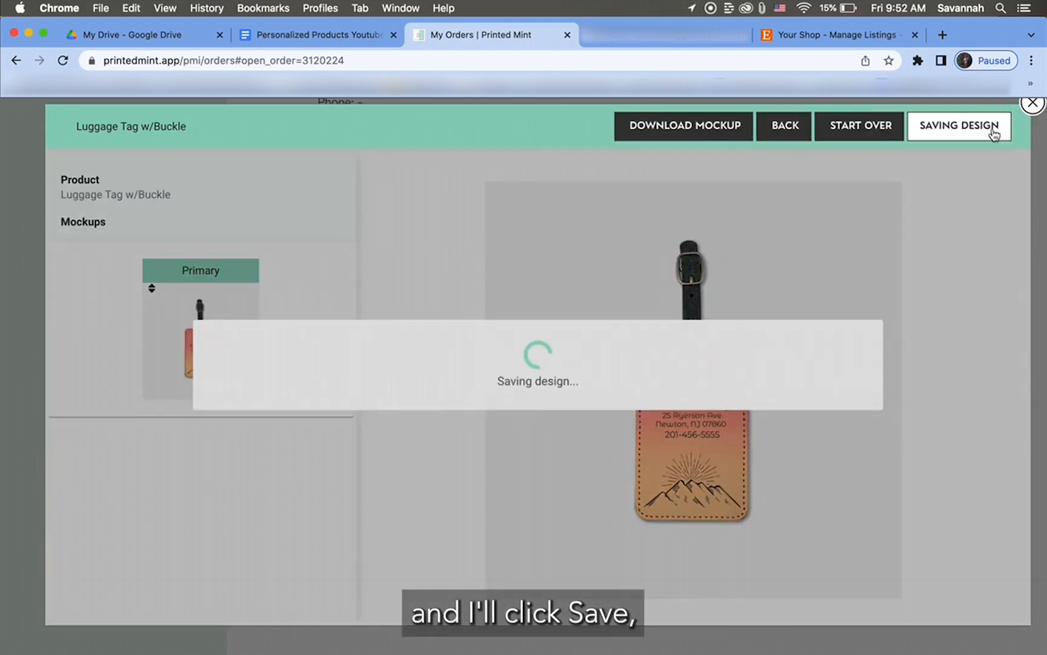
pyautogui.click(959, 126)
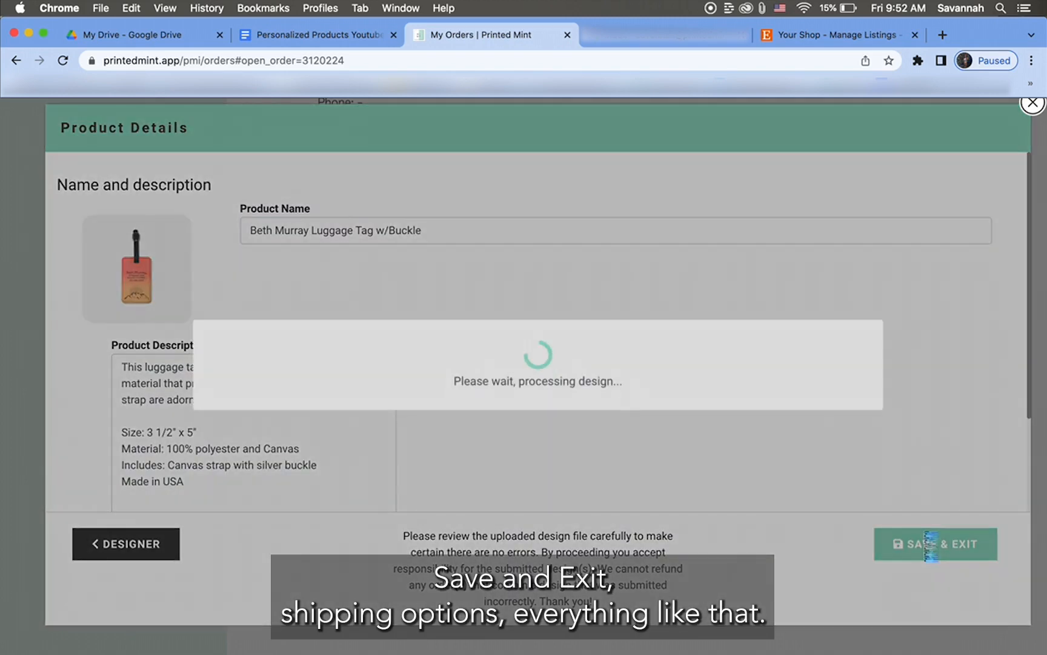
pyautogui.click(938, 543)
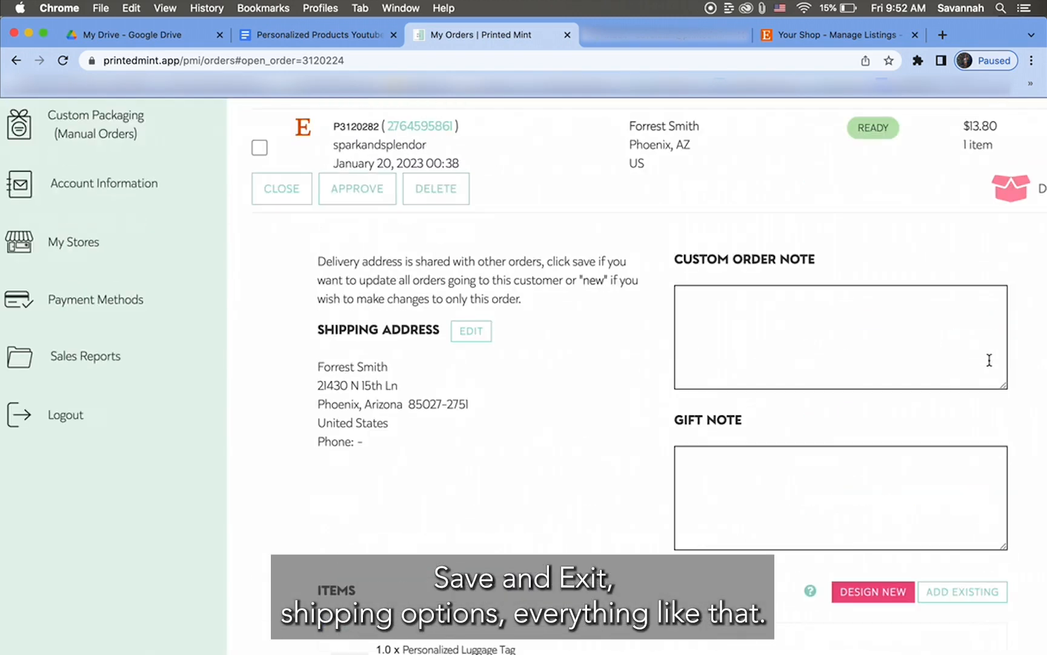